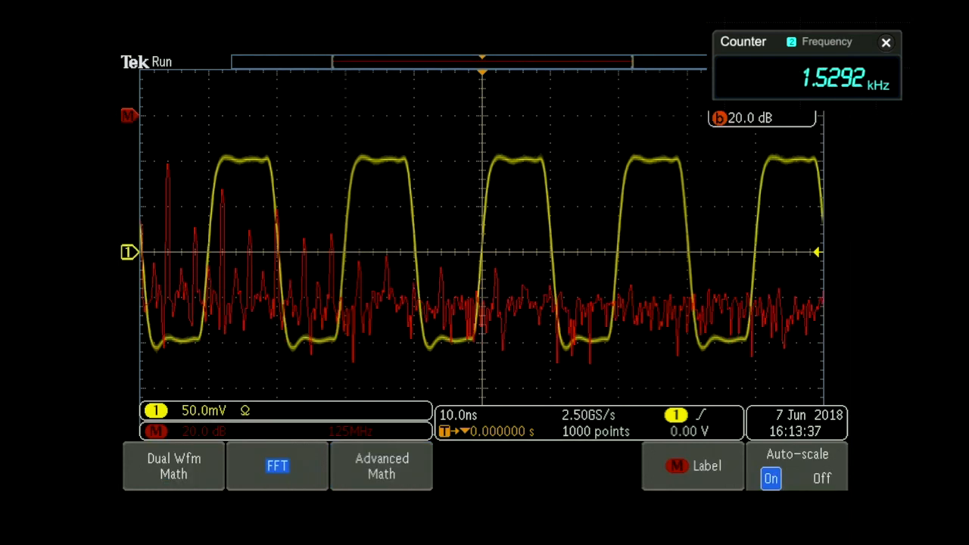
# - Enable the All Measure table for CH1, listing period 20.00ns and frequency 50.00MHz
pyautogui.click(174, 467)
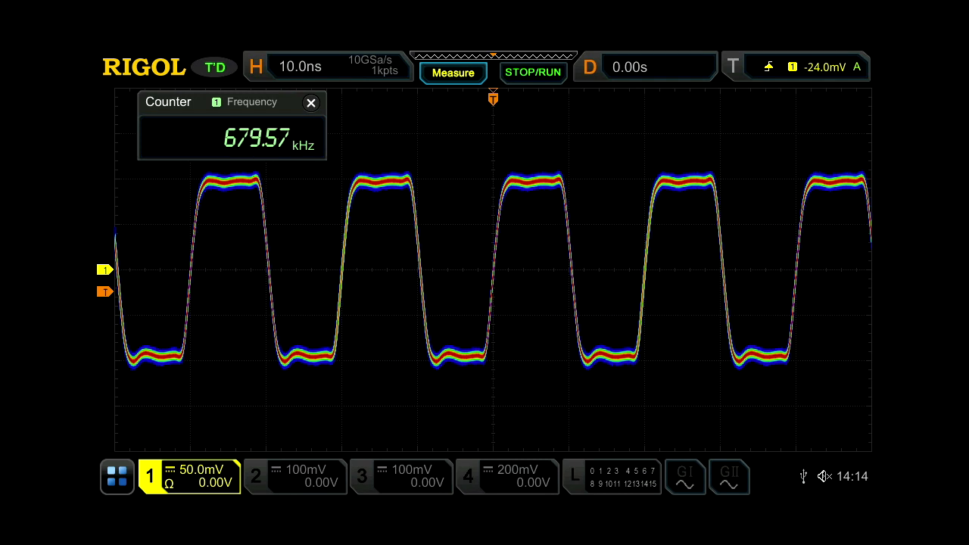
pyautogui.click(454, 69)
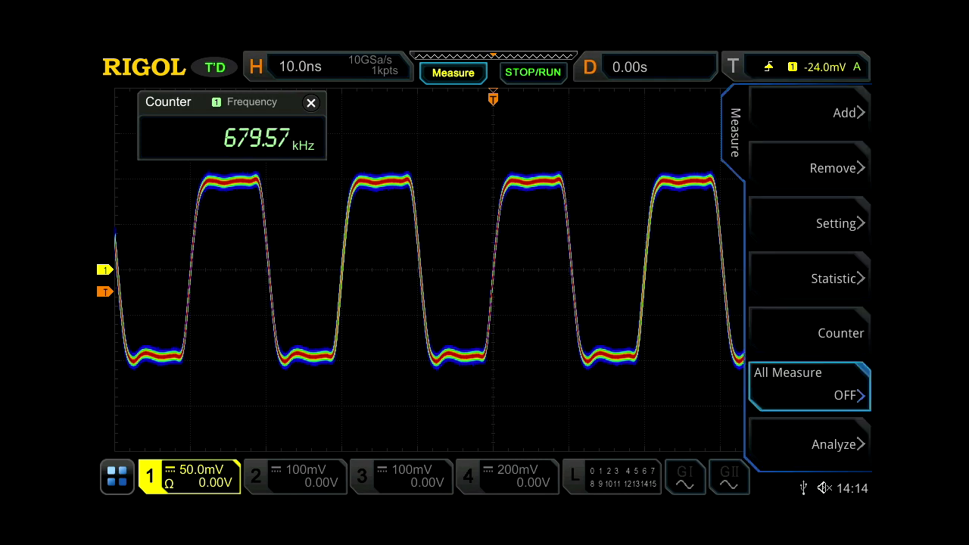
pyautogui.click(809, 386)
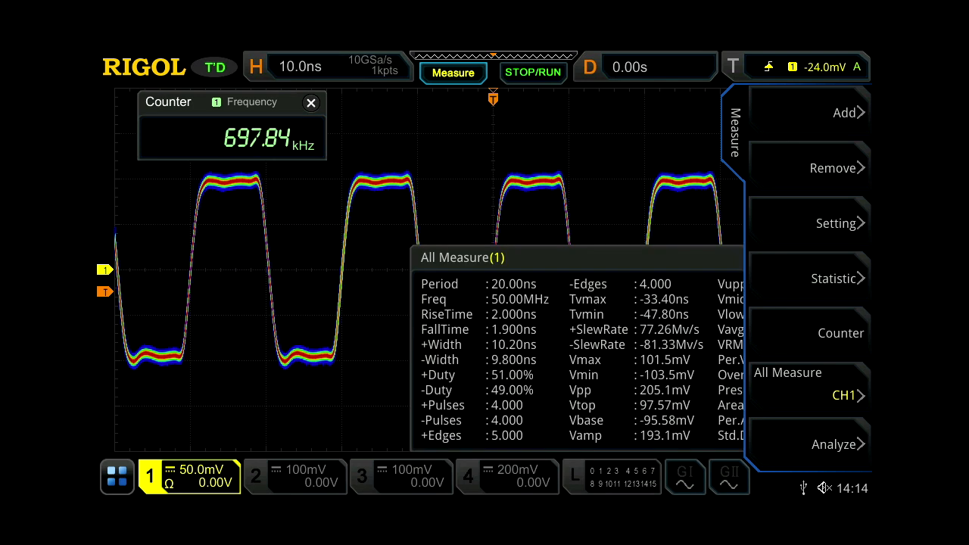